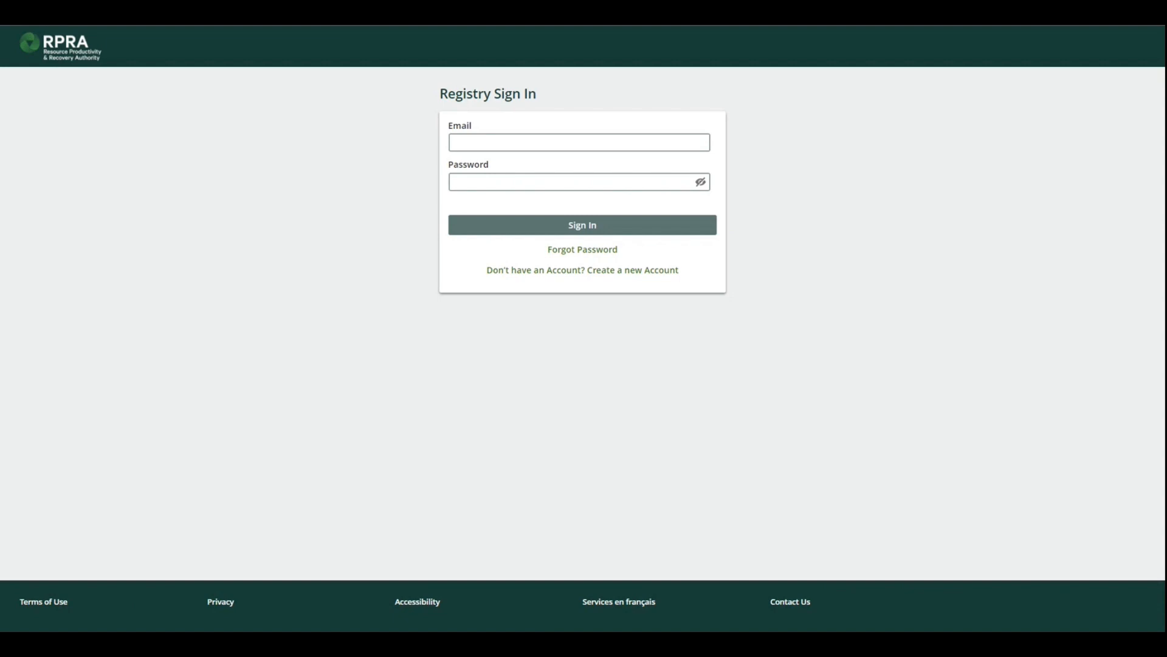
pyautogui.moveTo(512, 112)
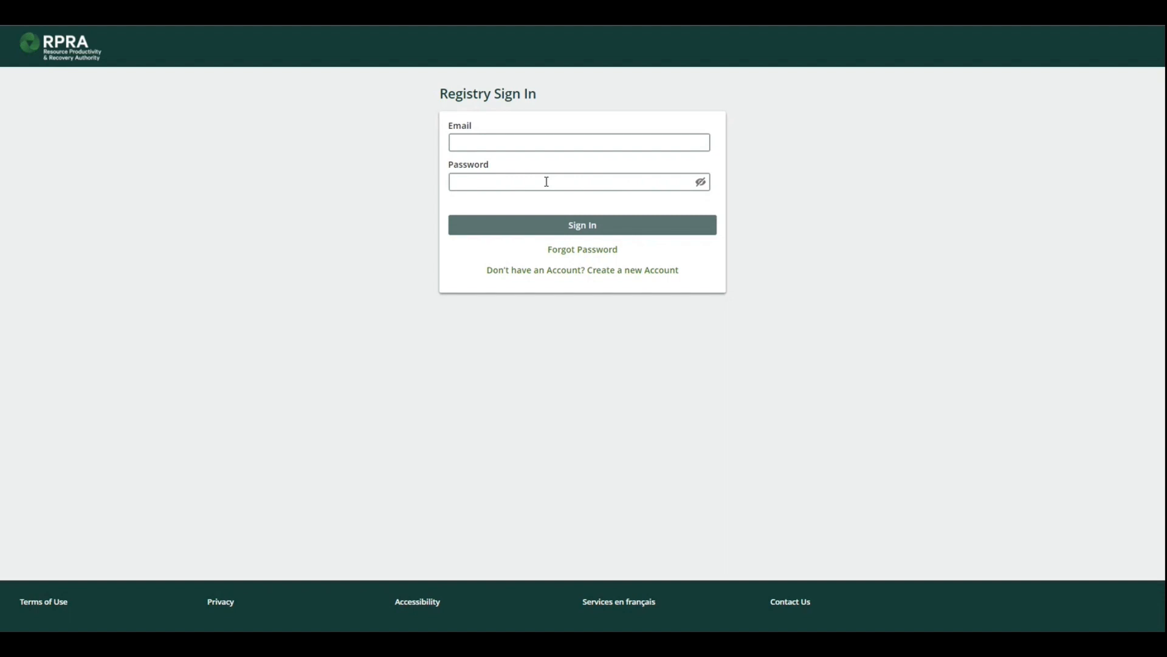
pyautogui.moveTo(588, 266)
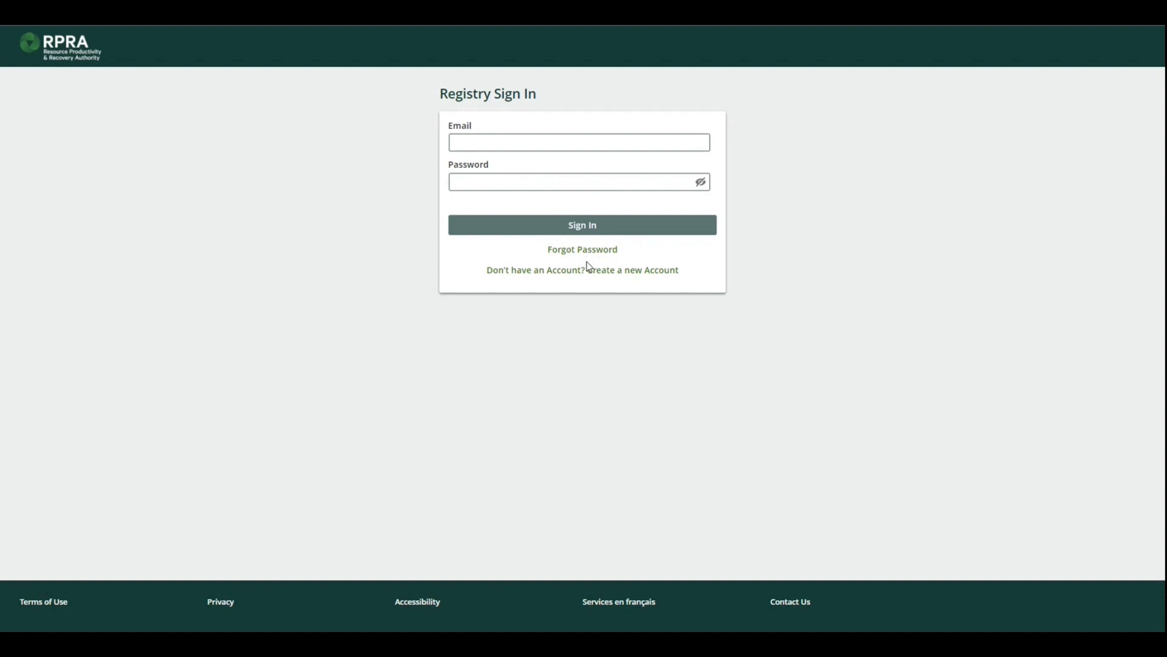
pyautogui.moveTo(582, 249)
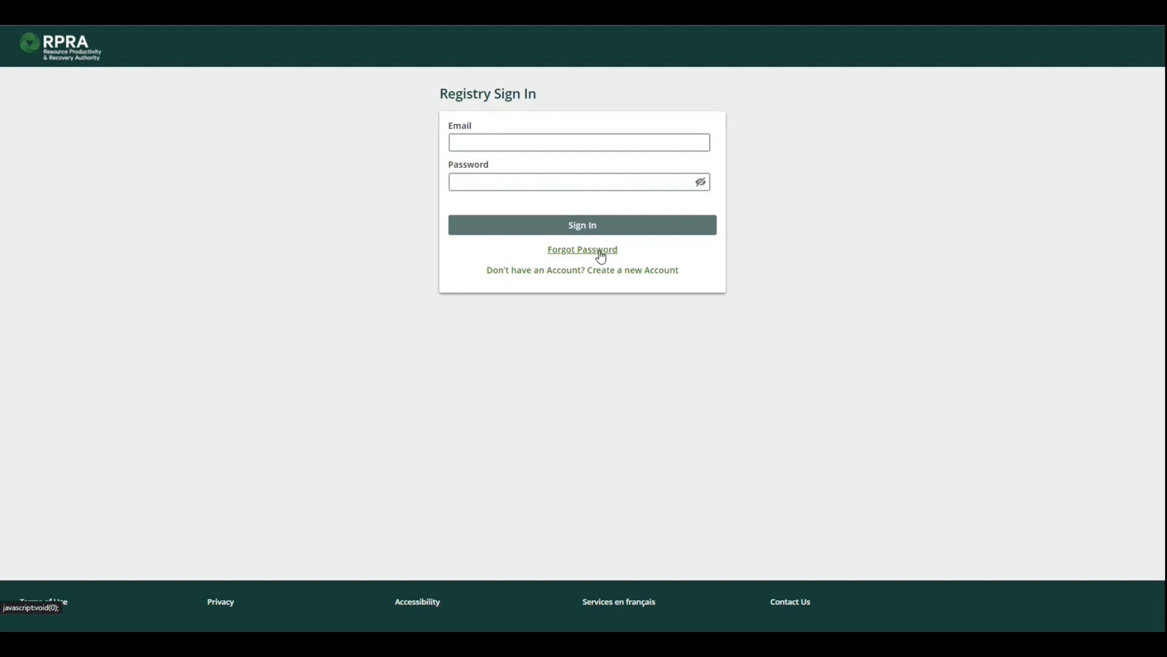
pyautogui.moveTo(599, 237)
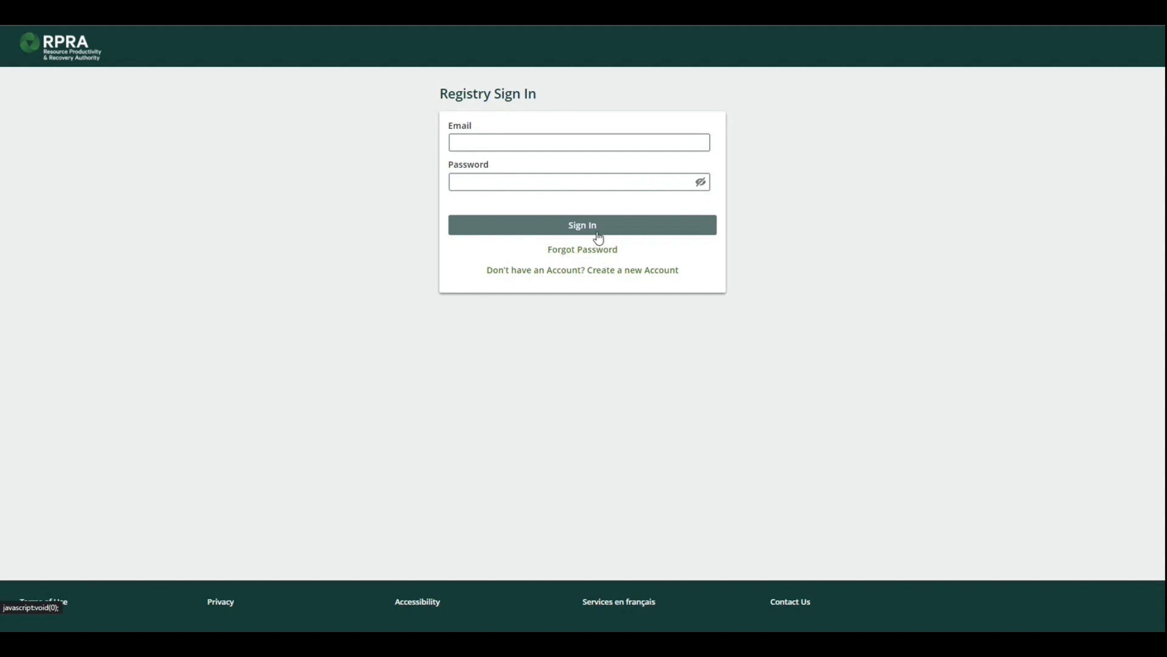
pyautogui.moveTo(583, 250)
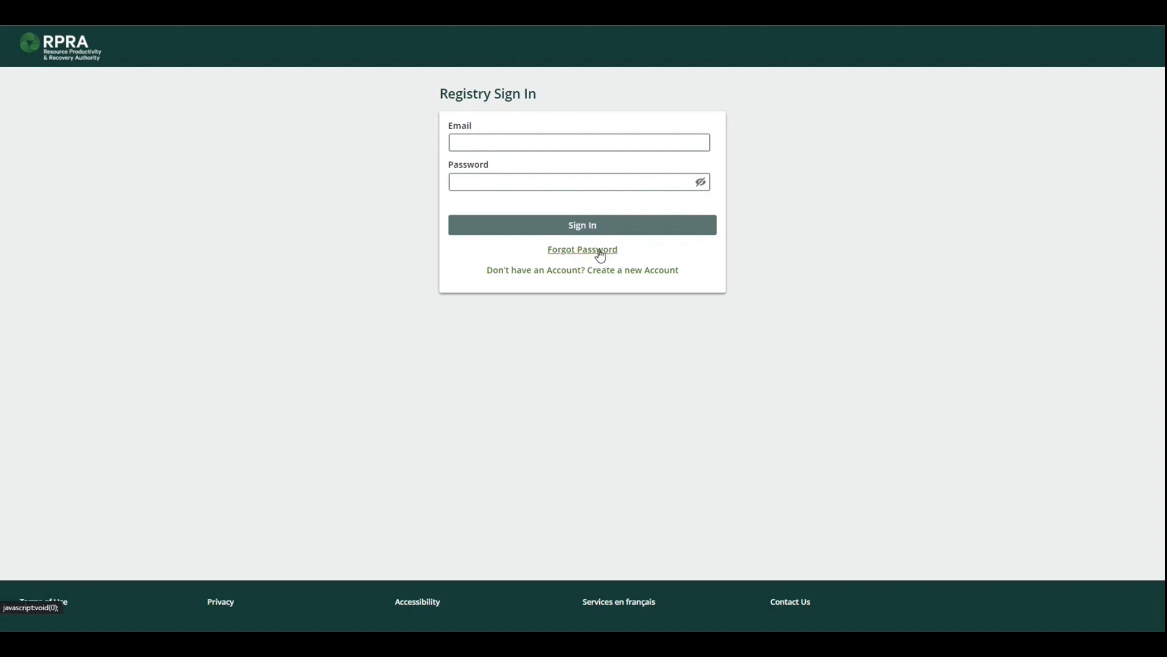
pyautogui.moveTo(707, 268)
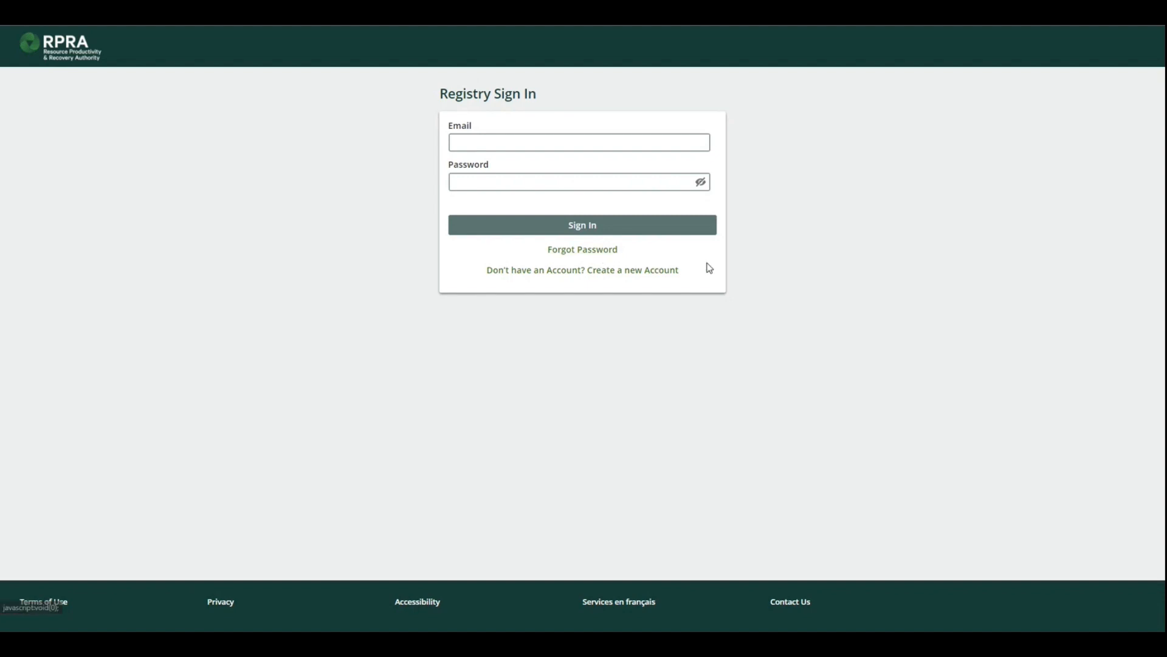
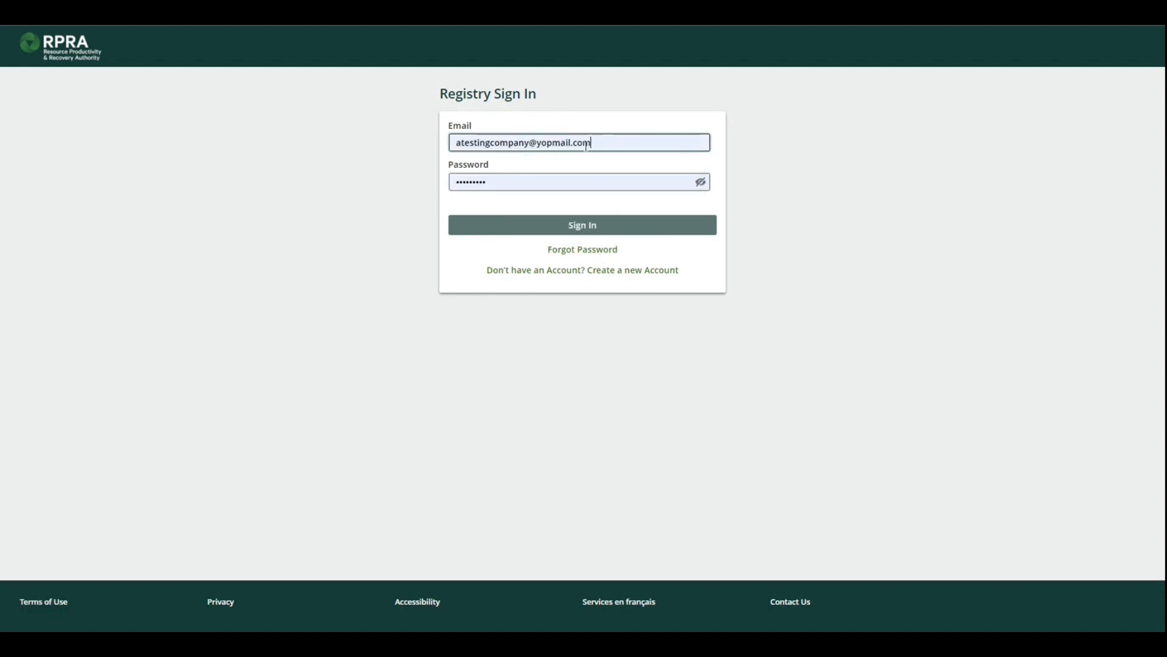
pyautogui.moveTo(594, 167)
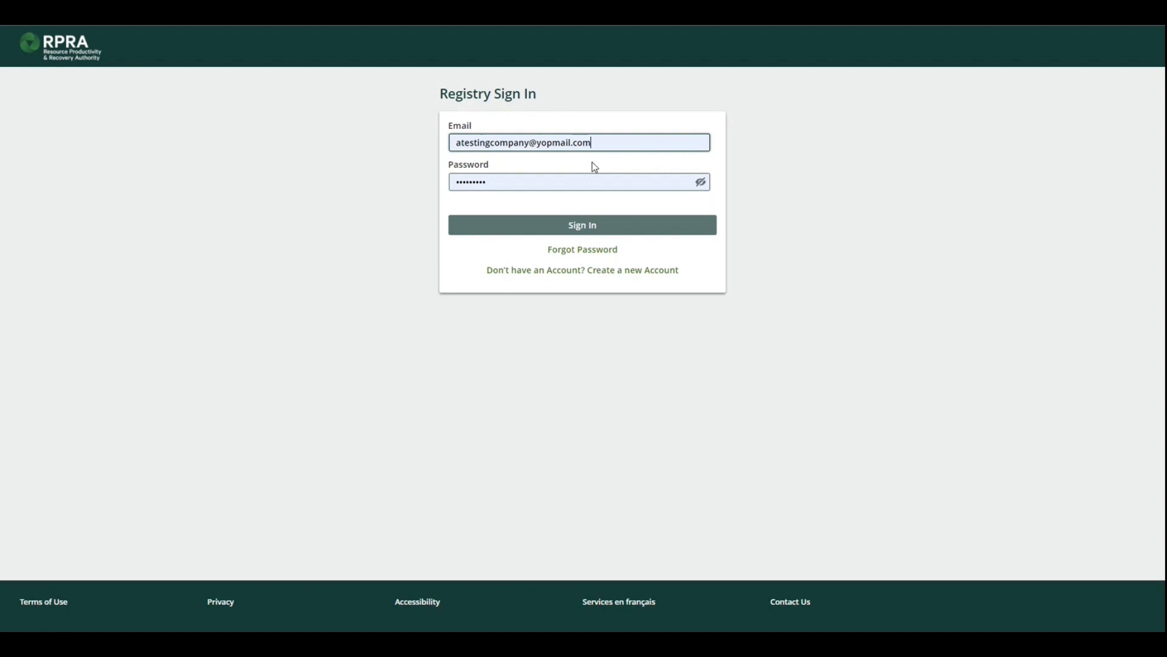
pyautogui.click(581, 225)
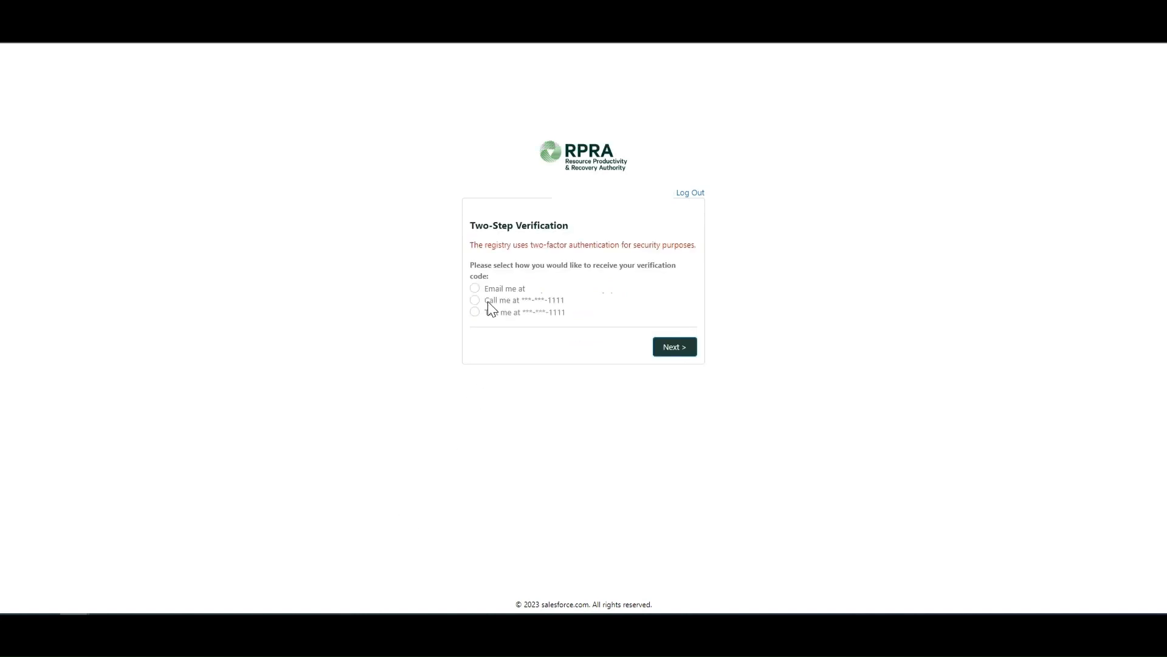
pyautogui.moveTo(485, 296)
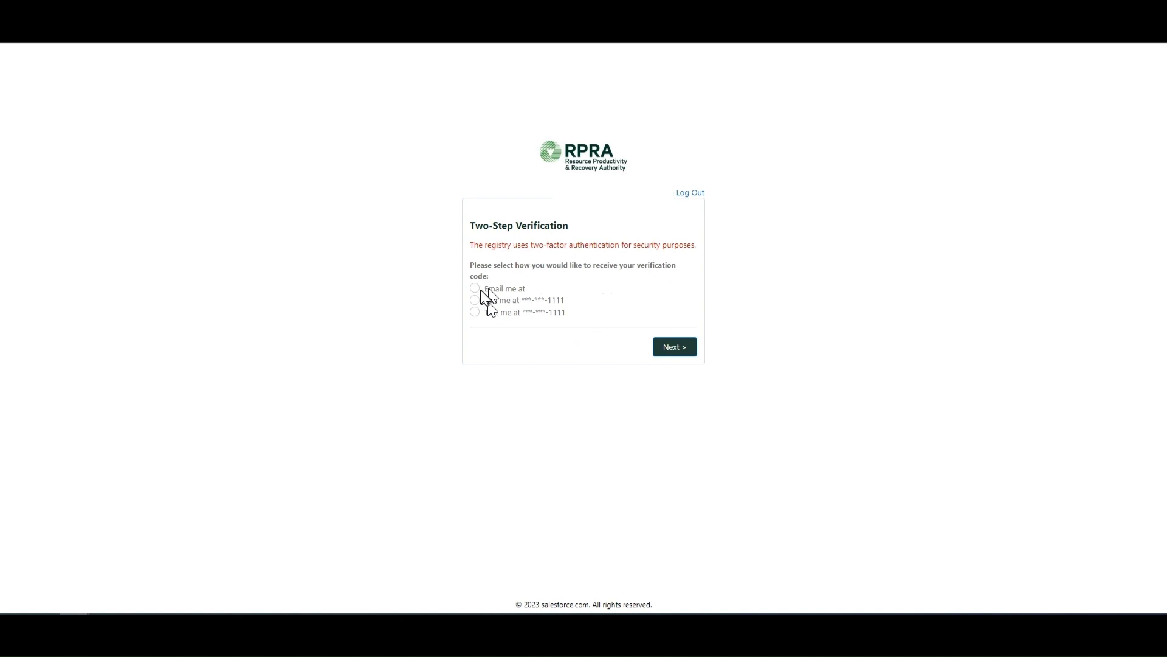
# - Choose 'Email me at' as the verification delivery method and submit the request
pyautogui.click(474, 288)
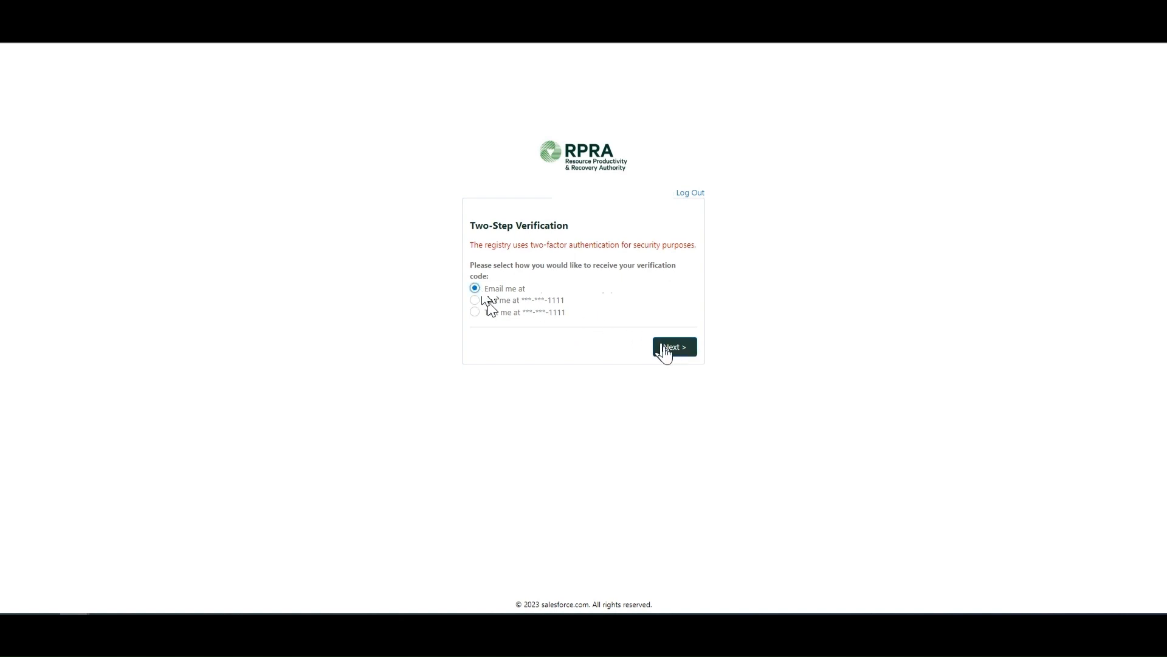
pyautogui.click(673, 347)
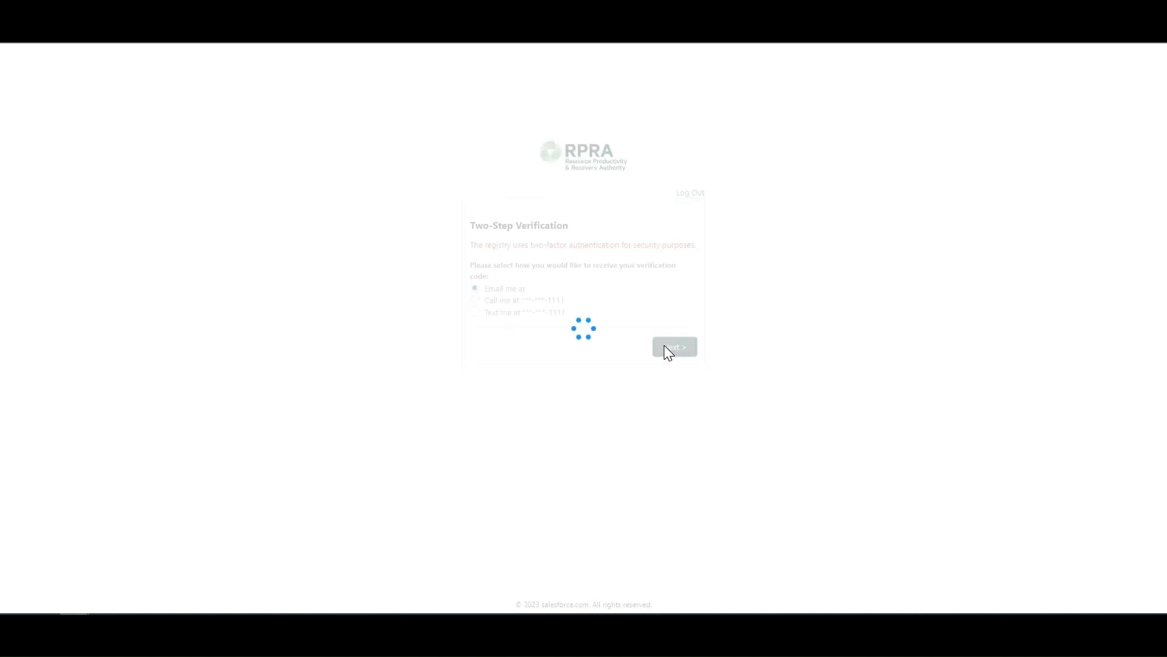